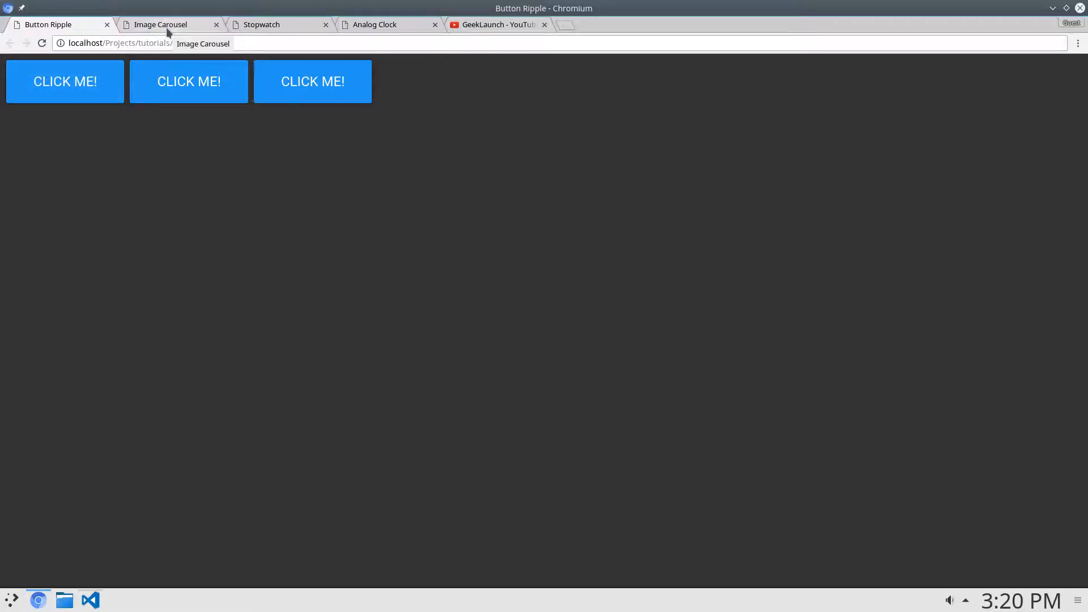
# Tour the Image Carousel, Stopwatch, Analog Clock demos and GeekLaunch YouTube videos, then switch to VS Code
pyautogui.click(160, 23)
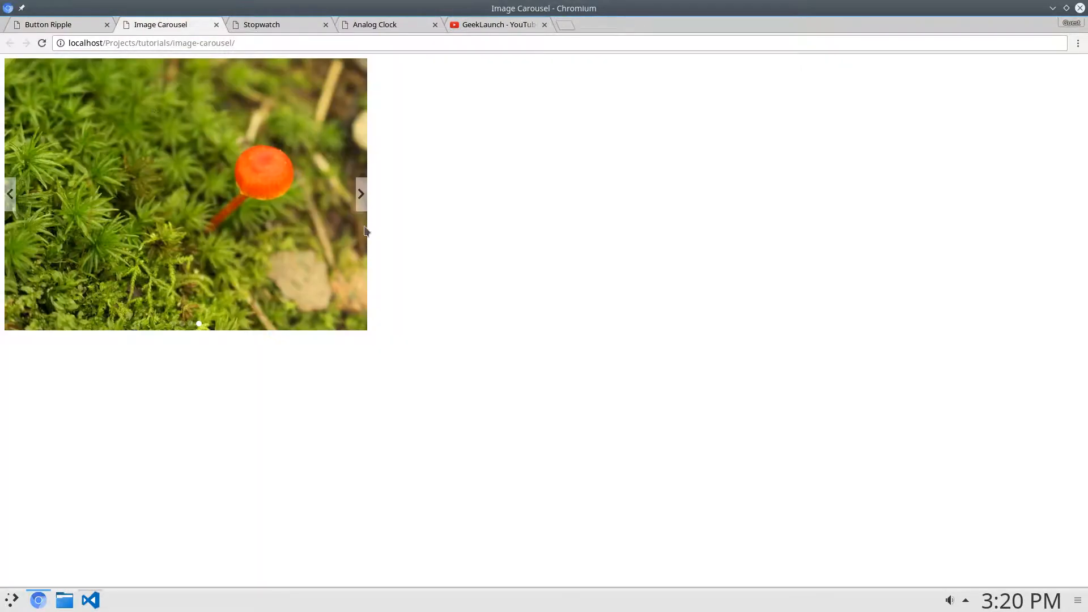
pyautogui.click(261, 24)
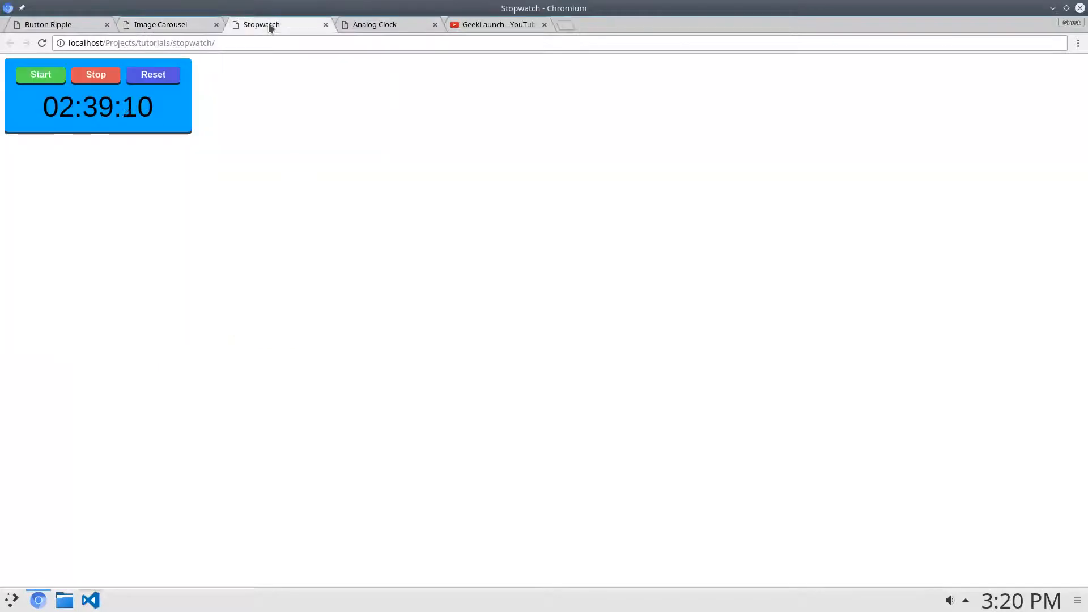
pyautogui.click(375, 23)
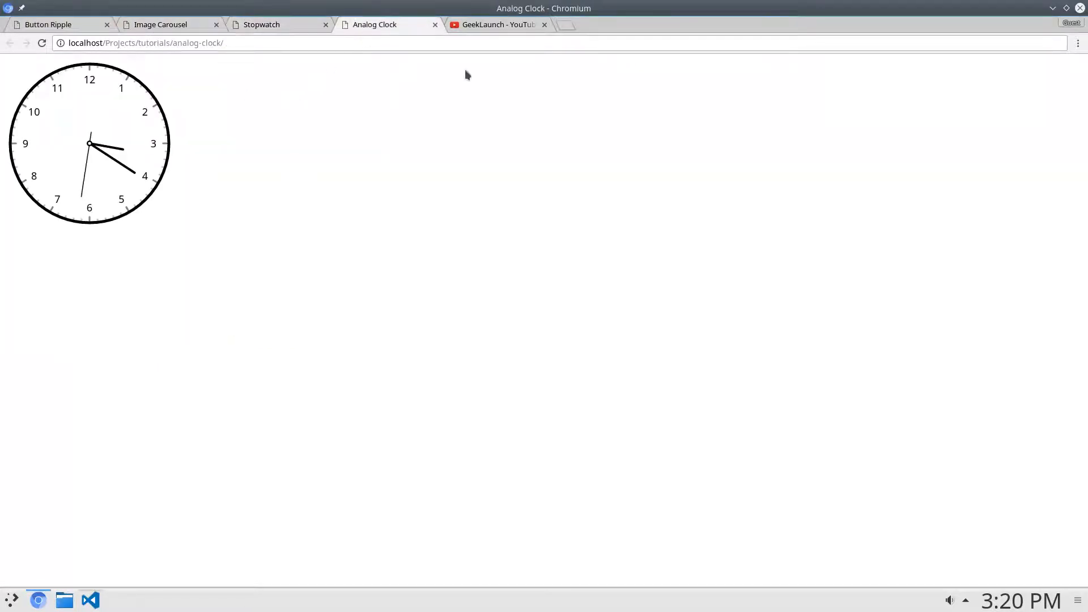
pyautogui.click(496, 24)
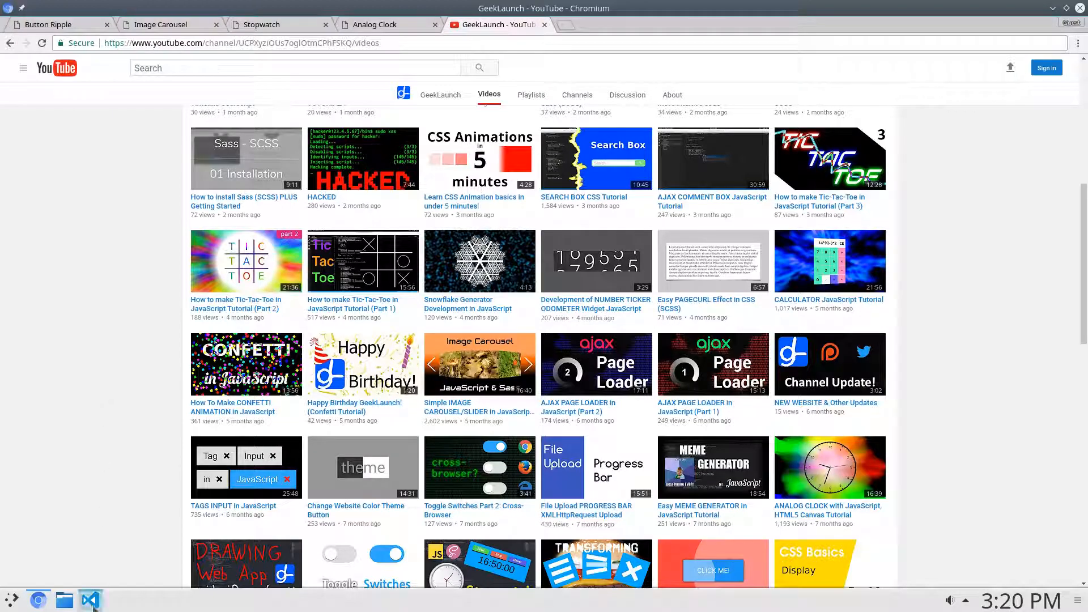
pyautogui.click(90, 599)
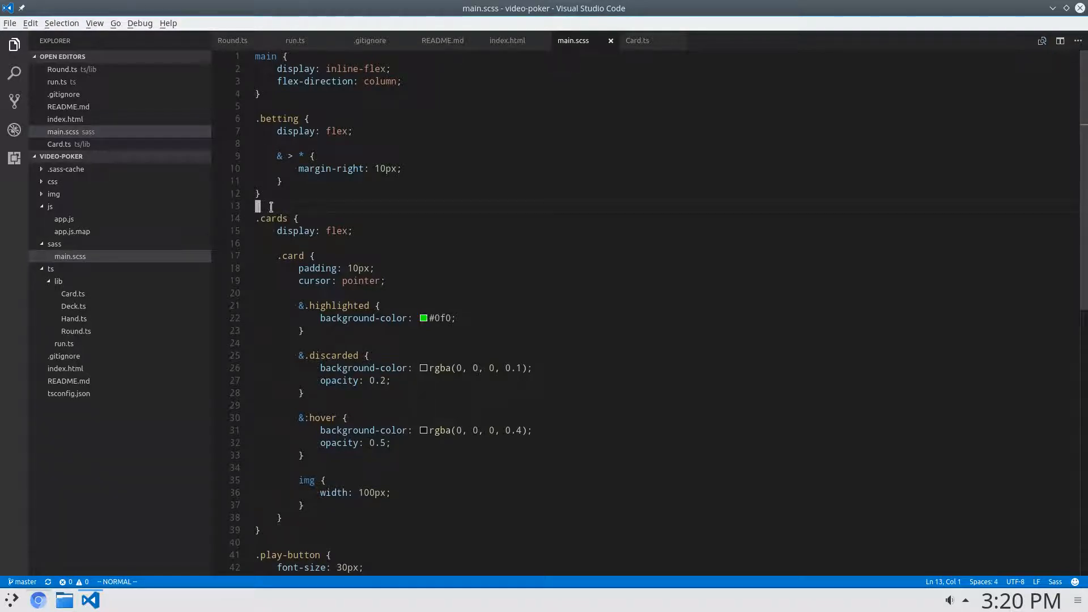
pyautogui.moveTo(305, 204)
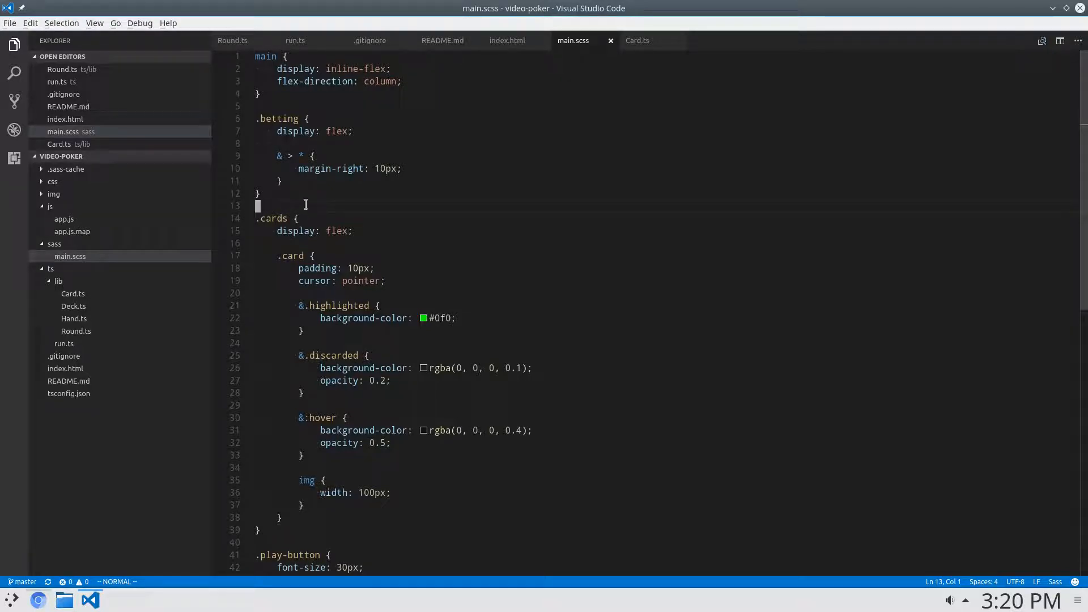